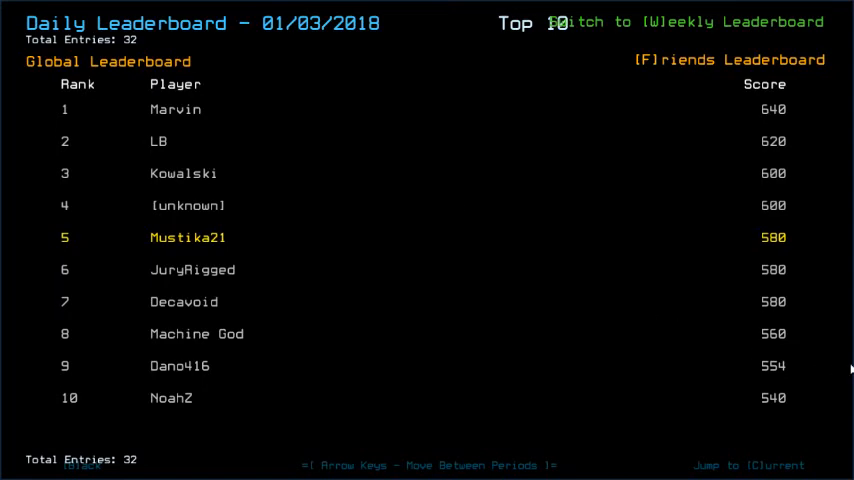
{"action": "mouse_move", "coordinate": [668, 172]}
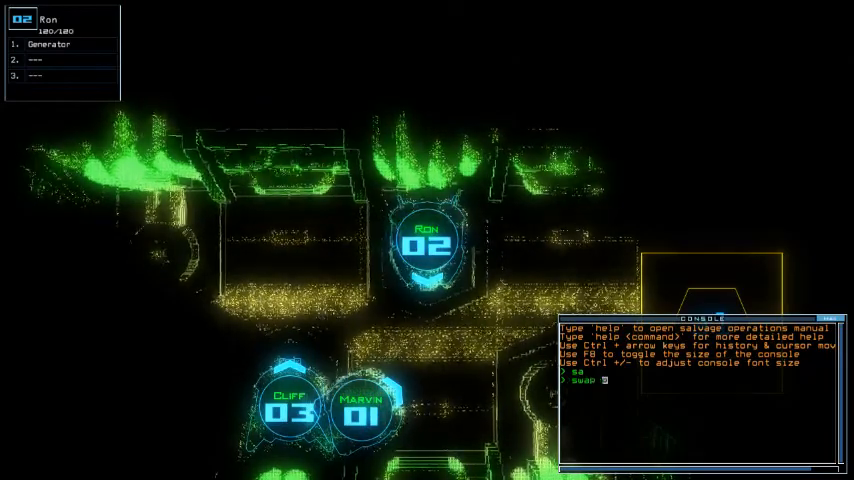
Step: Confirm the console command that docks and sends the drones into the derelict
{"action": "type", "text": " 3"}
{"action": "key", "text": "enter"}
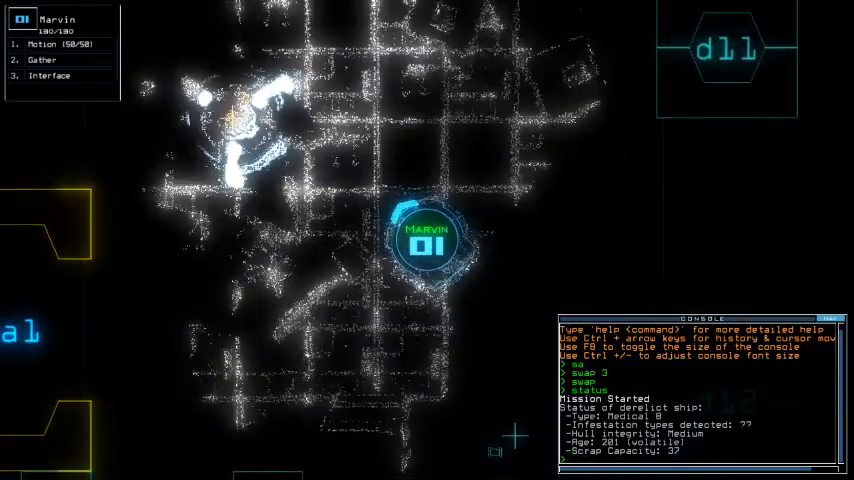
Step: Power up the derelict remotely from room r2 with the 'remote r2' command
{"action": "type", "text": "remote r2"}
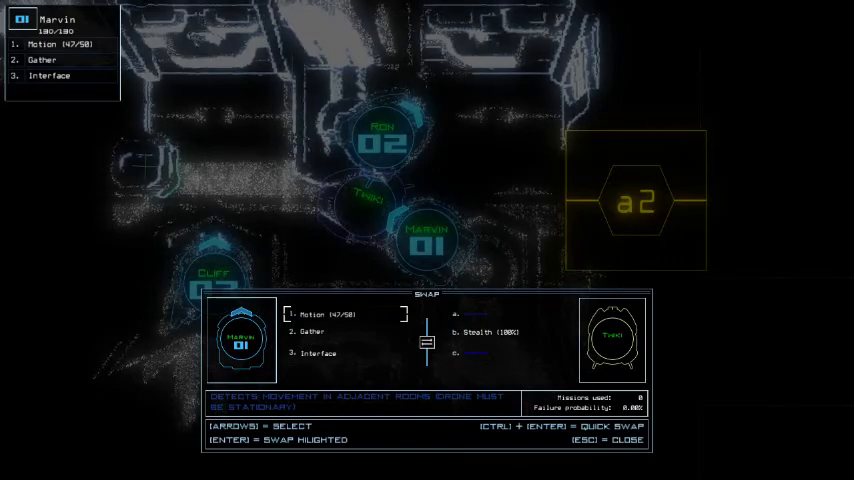
Step: Move the selection down in the Swap upgrades window between the drones
{"action": "key", "text": "Down"}
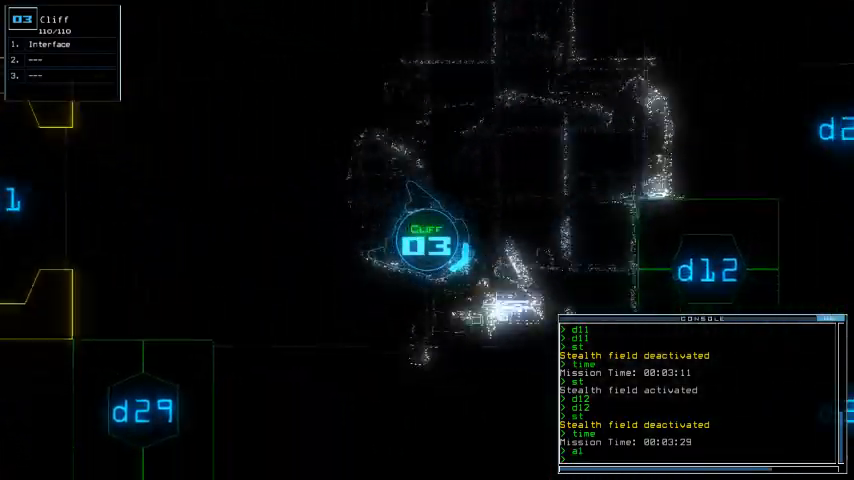
Step: Run the 'defense' command, then flag rooms r4, r6 and r11 on the schematic
{"action": "type", "text": "defense"}
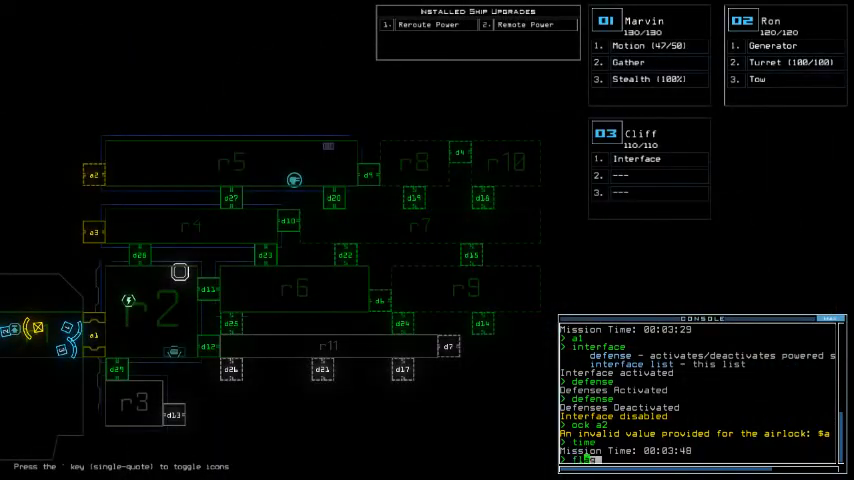
{"action": "type", "text": "flag r4 r6 r11"}
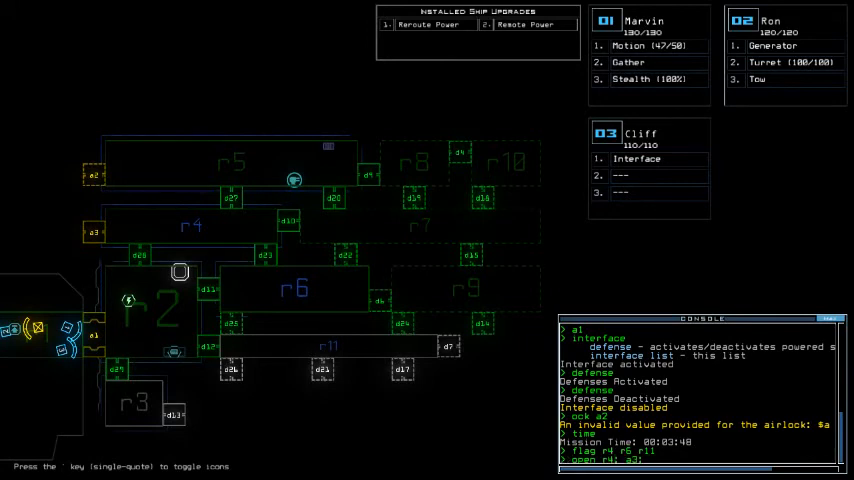
Step: Close room r4's doors again and toggle door d28 after venting
{"action": "type", "text": "close r"}
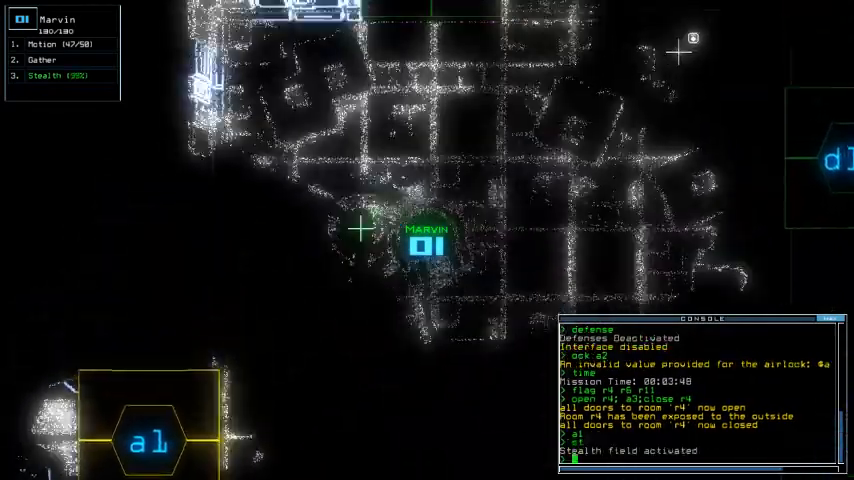
{"action": "type", "text": "d28"}
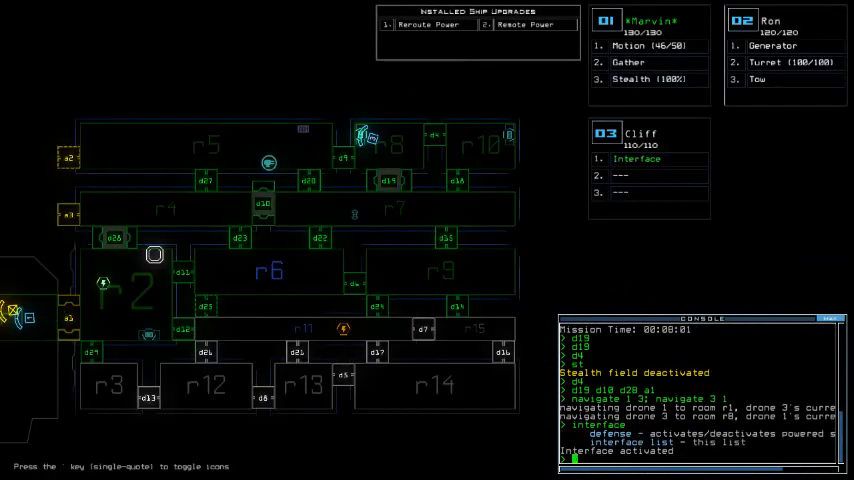
Step: Enter the 'cc' door-close command for drone 3 and return to the schematic view
{"action": "type", "text": "cc"}
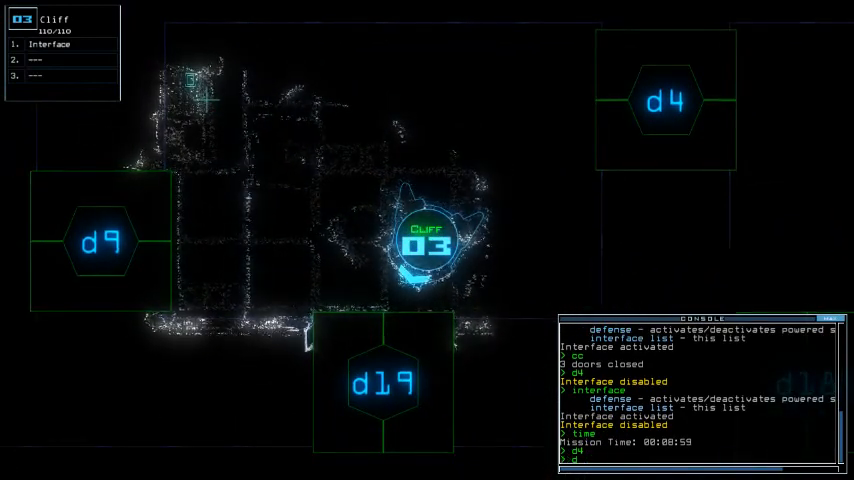
{"action": "key", "text": "'"}
{"action": "type", "text": "19 d10 d28"}
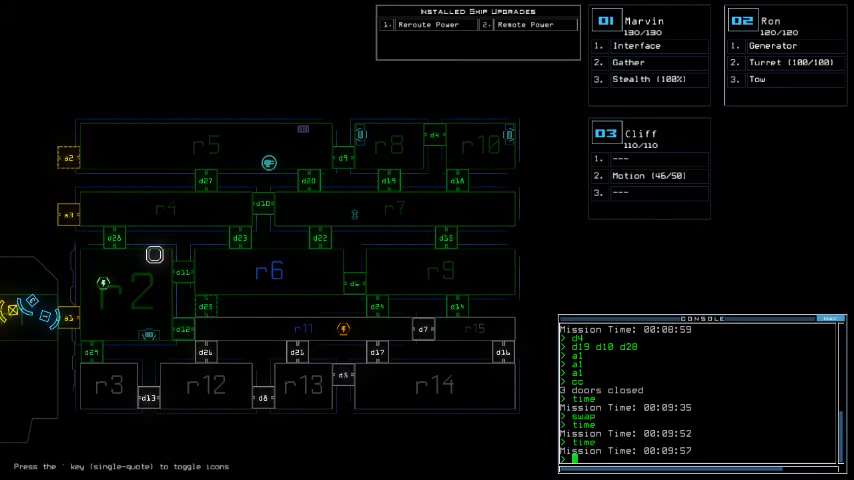
Step: Open airlock a1 and door d28, then switch back to the schematic to check mission time
{"action": "type", "text": "a1 d28"}
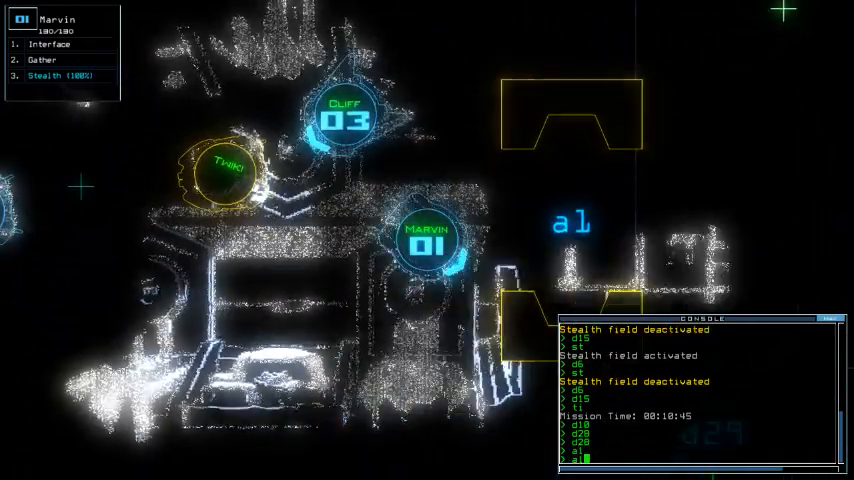
{"action": "key", "text": "'"}
{"action": "type", "text": "exit"}
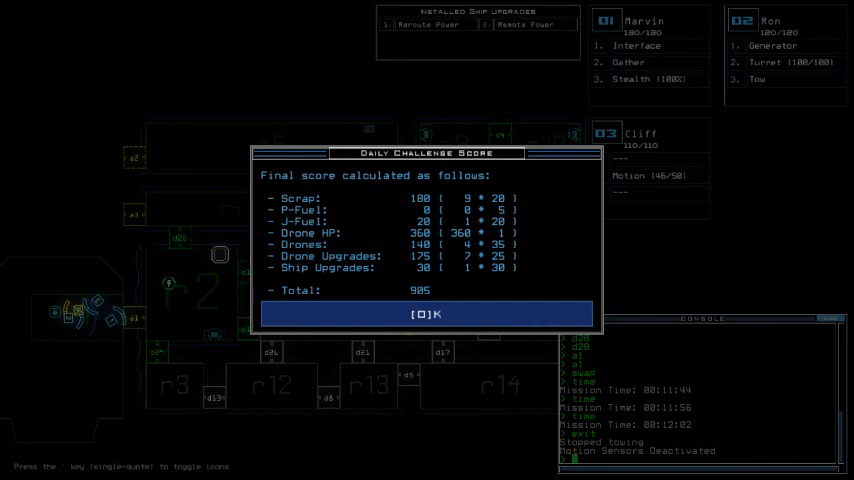
Step: Dismiss the Daily Challenge Score dialog showing the 905 total to reach the leaderboard
{"action": "left_click", "coordinate": [426, 314]}
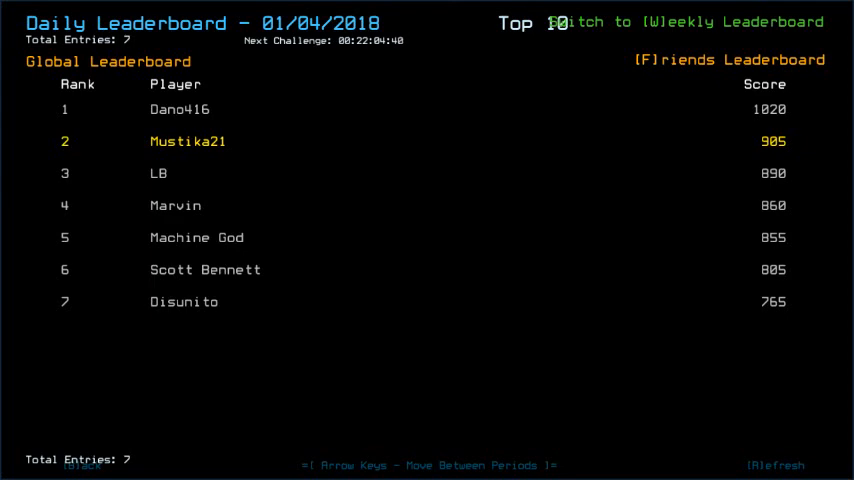
{"action": "mouse_move", "coordinate": [510, 192]}
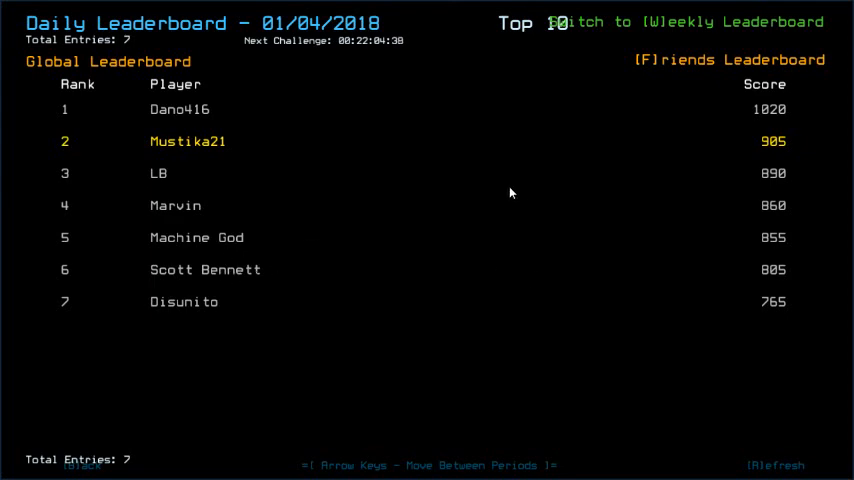
{"action": "mouse_move", "coordinate": [528, 250]}
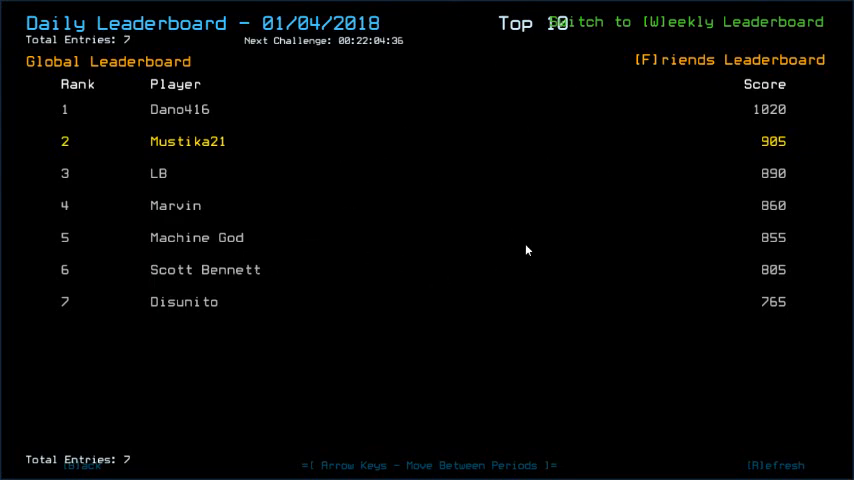